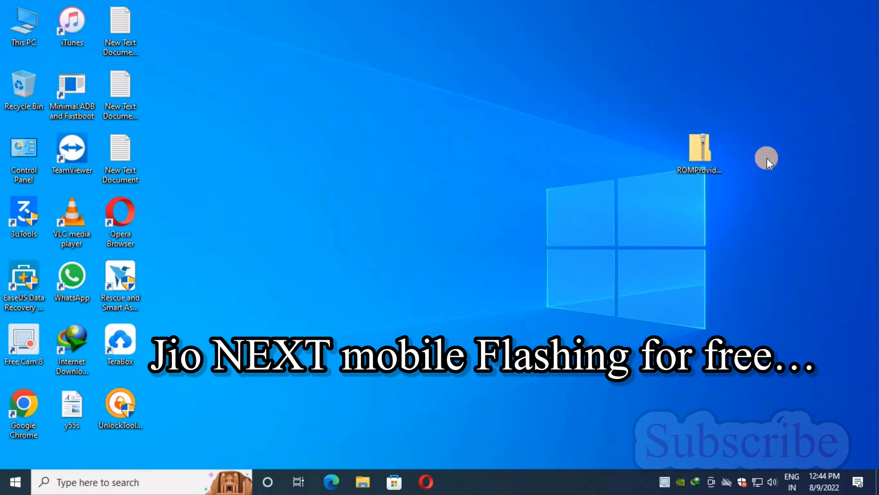
Extract the ROMProvider firmware zip into a new folder on the desktop.
right_click(702, 151)
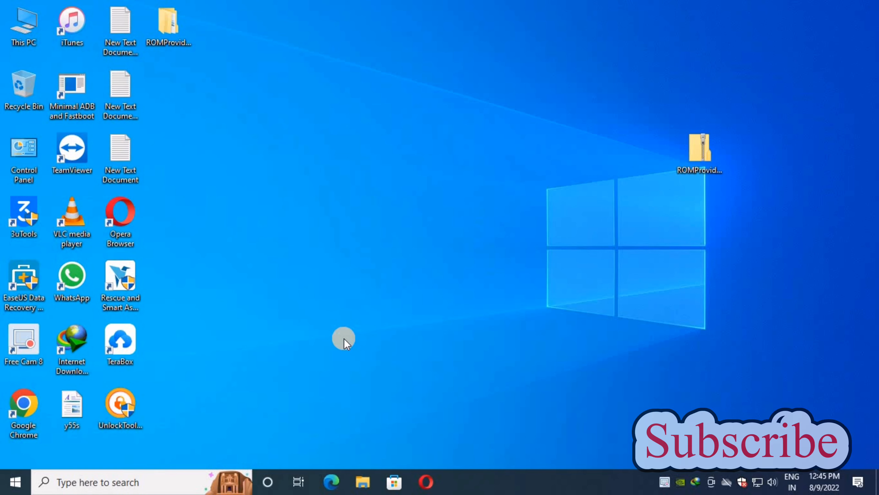
mouse_move(411, 238)
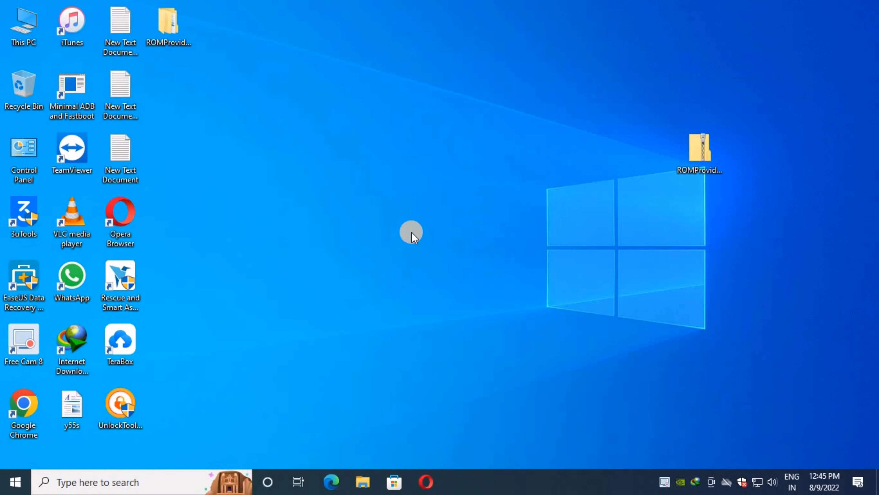
Launch UnlockTool and sign in with Remember ticked.
double_click(120, 405)
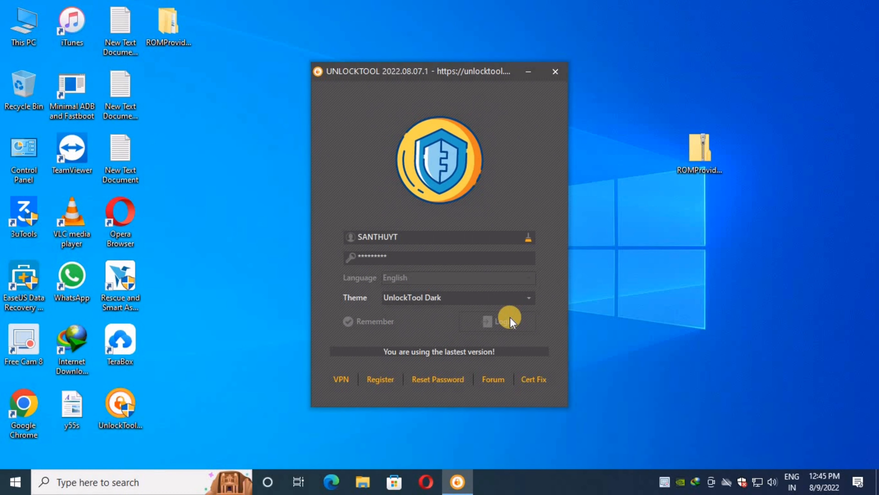
click(349, 322)
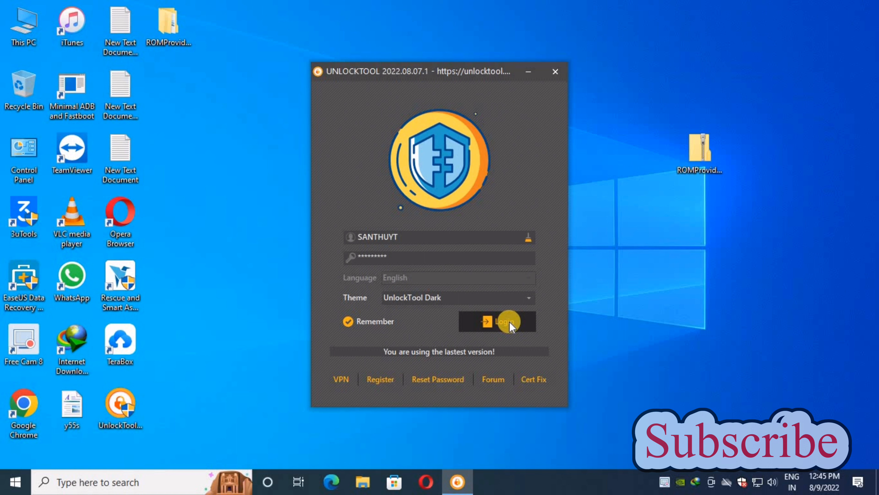
click(505, 321)
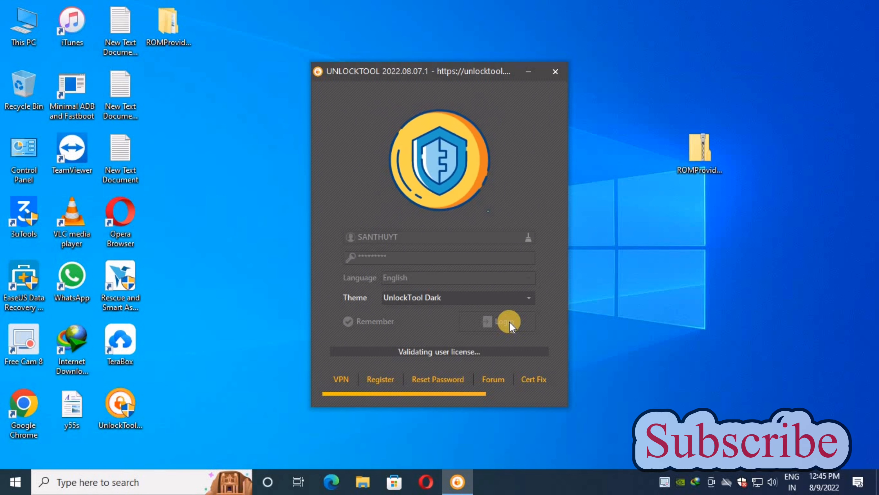
click(504, 323)
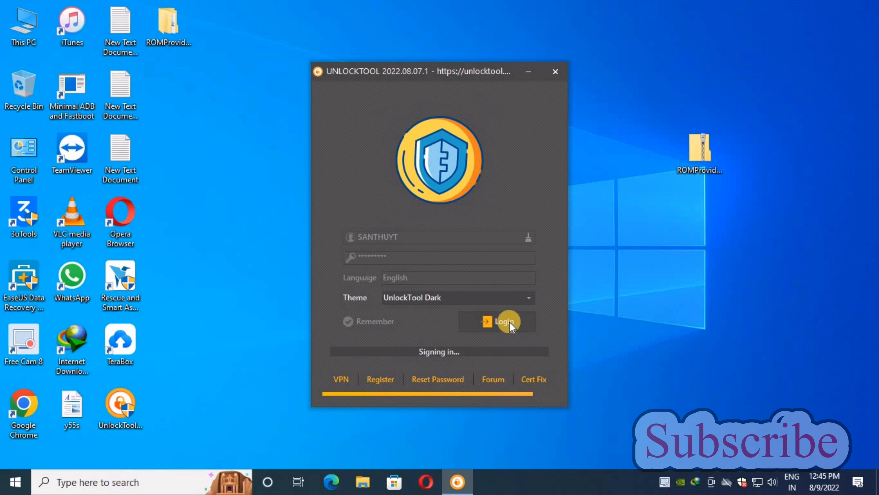
click(507, 322)
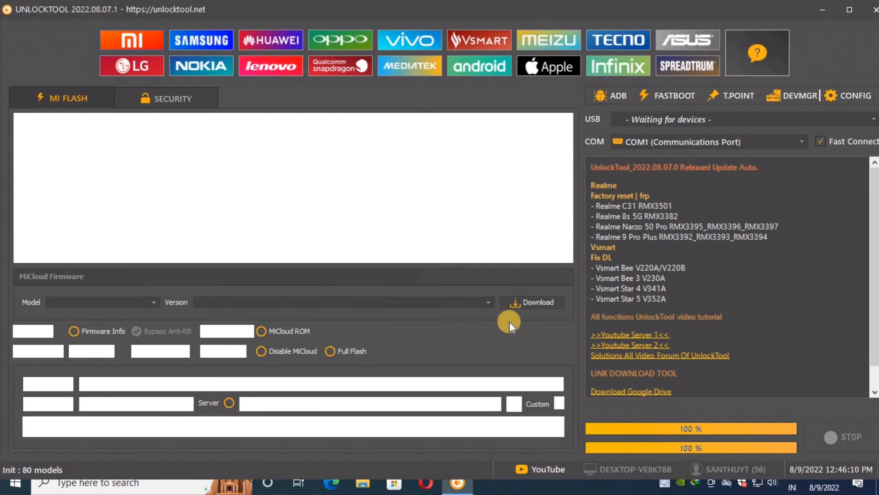
Switch to the Qualcomm Snapdragon flashing section.
click(340, 66)
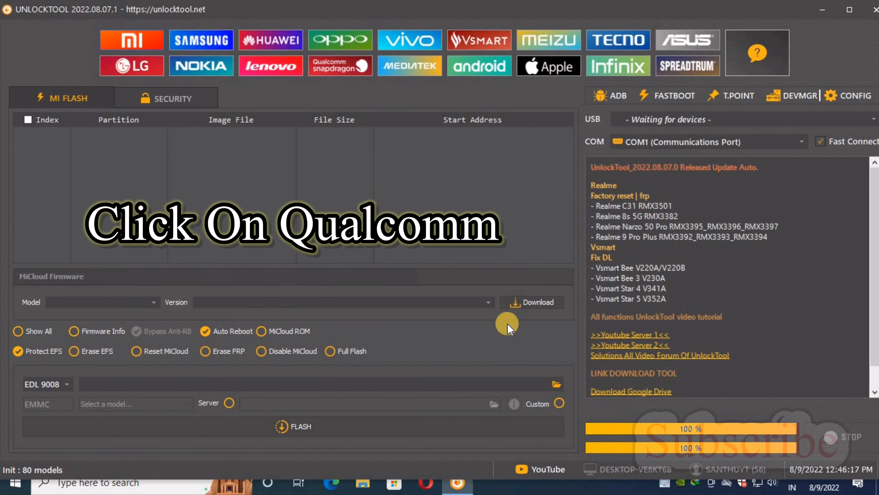
click(340, 66)
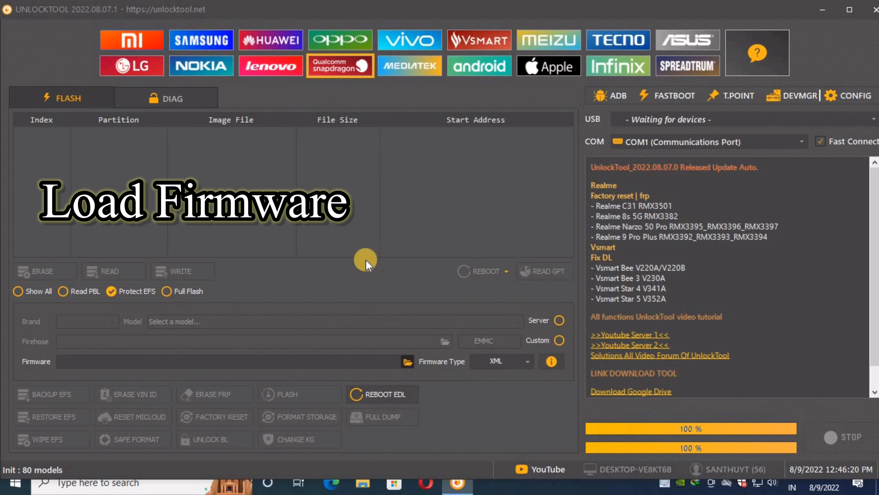
Load the JioPhoneNext ROM folder from the Desktop, populating the partition list.
click(407, 362)
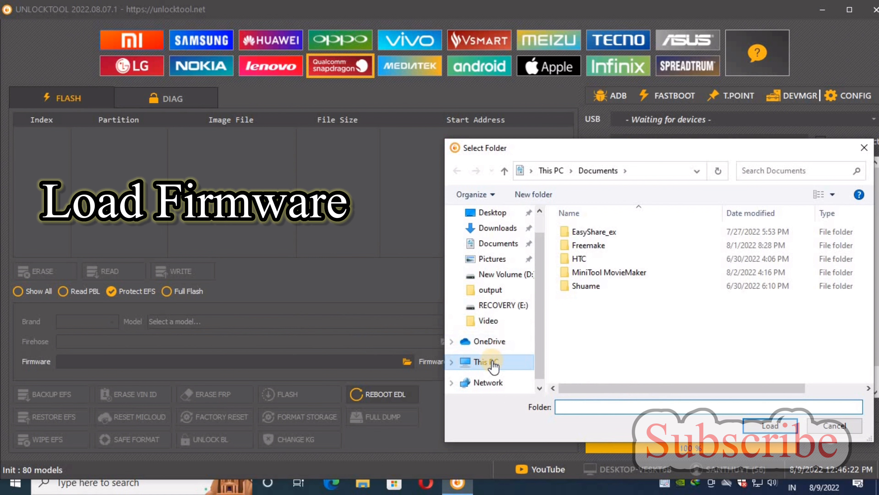
click(486, 362)
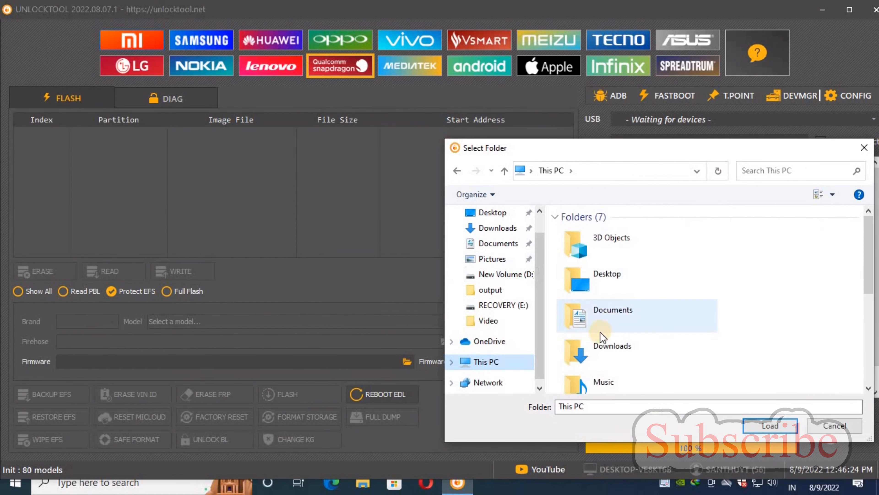
scroll(down, 3)
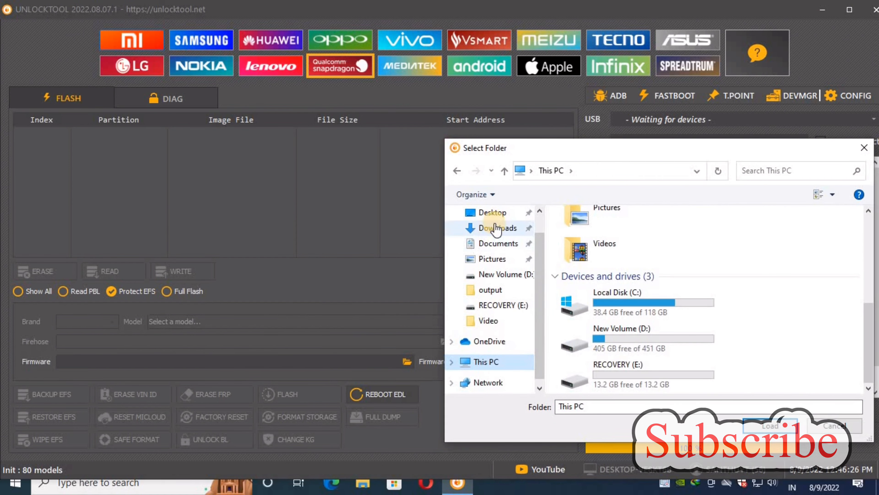
click(493, 213)
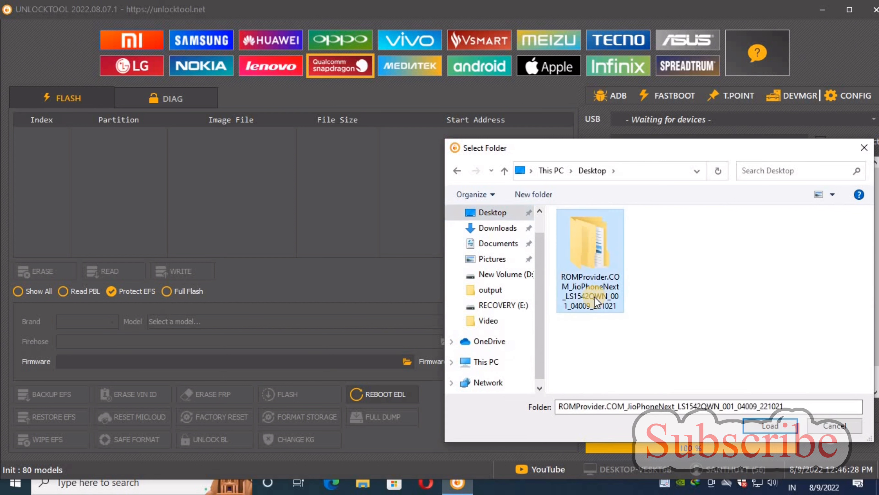
double_click(595, 244)
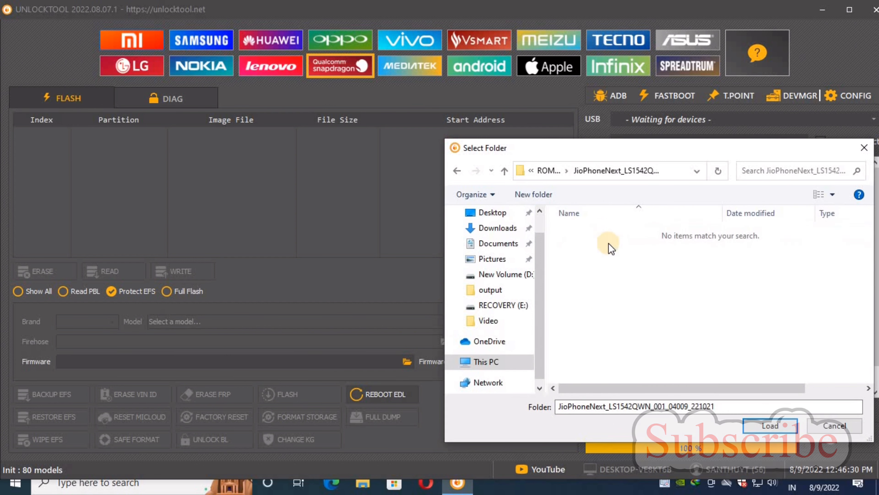
click(770, 426)
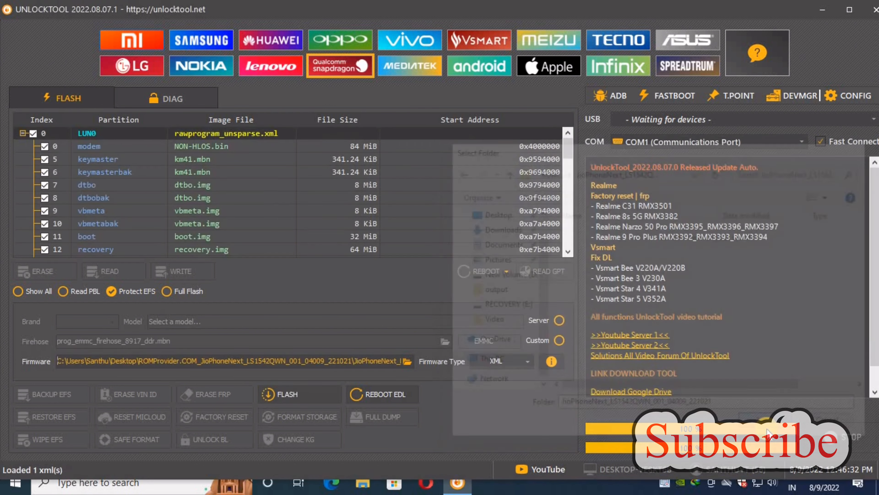